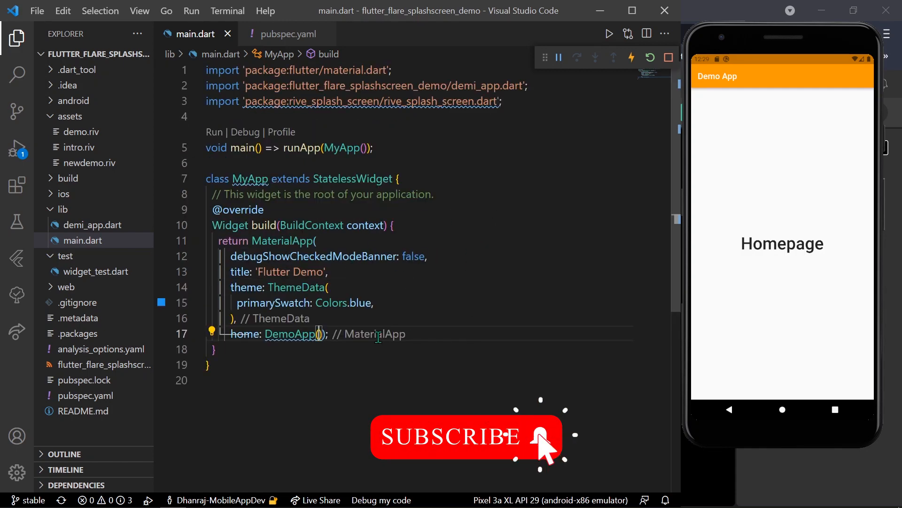
Fill the right-hand ellipse red, leaving the other ellipse and rectangle grey.
{"action": "scroll", "scroll_direction": "down", "scroll_amount": 3}
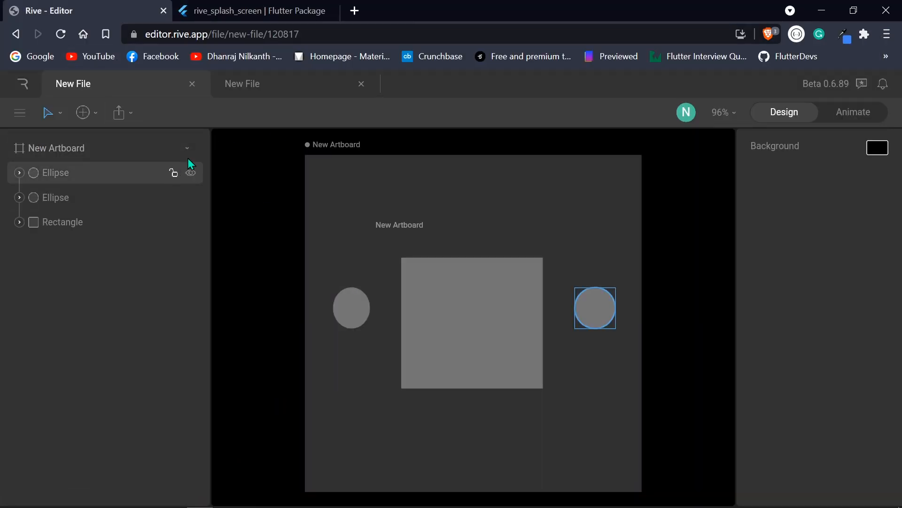
{"action": "left_click", "coordinate": [237, 241]}
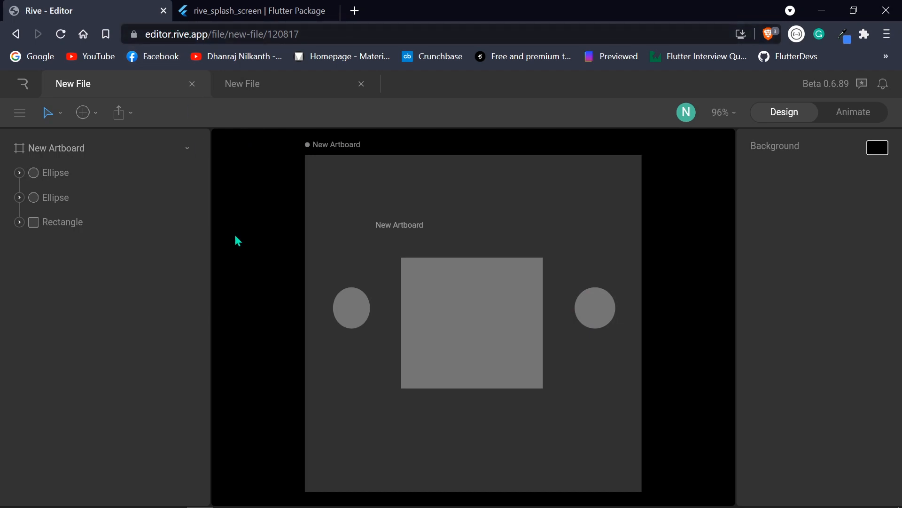
{"action": "mouse_move", "coordinate": [189, 286]}
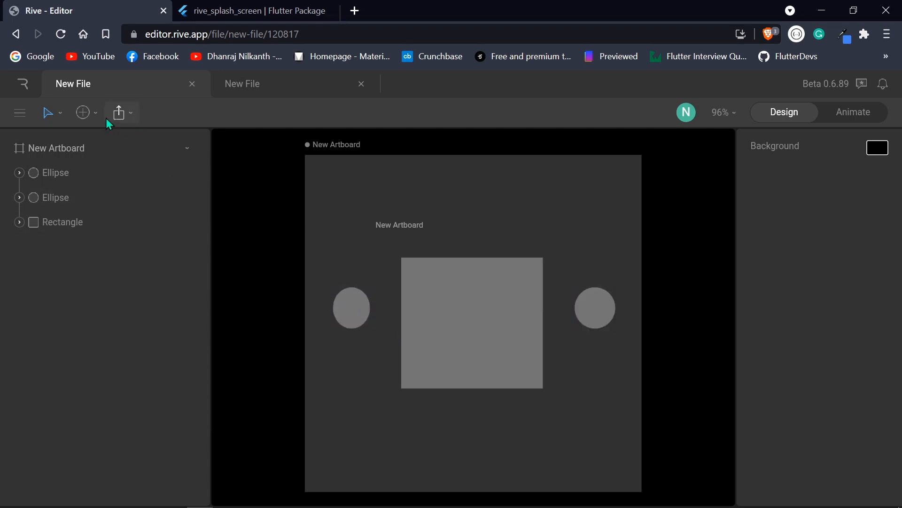
{"action": "left_click", "coordinate": [83, 112]}
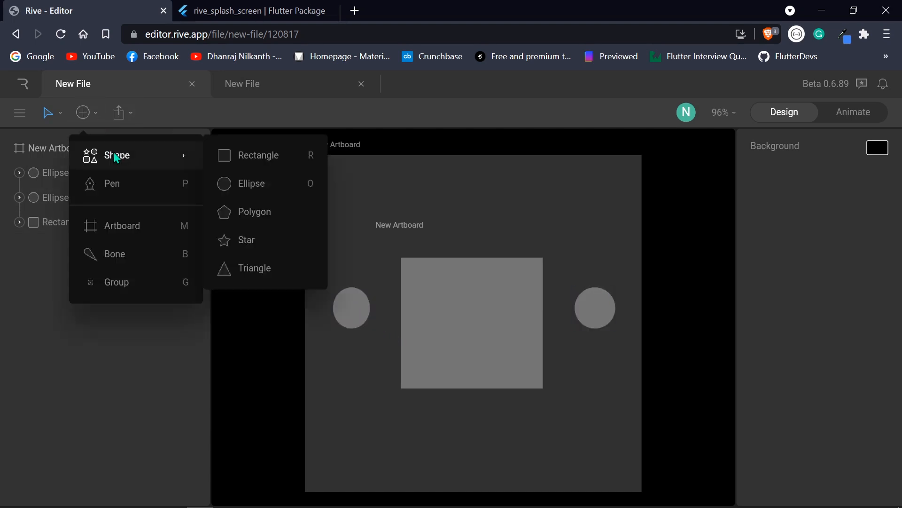
{"action": "mouse_move", "coordinate": [290, 153]}
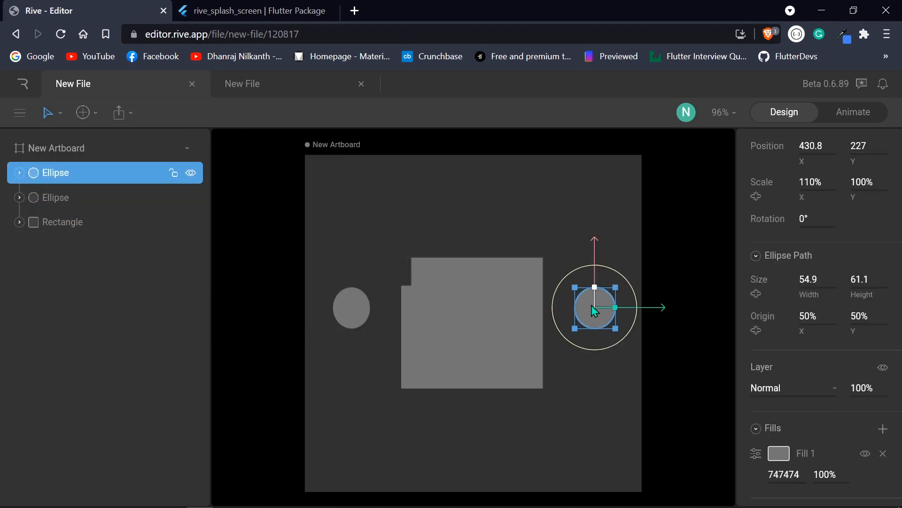
{"action": "left_click", "coordinate": [783, 453]}
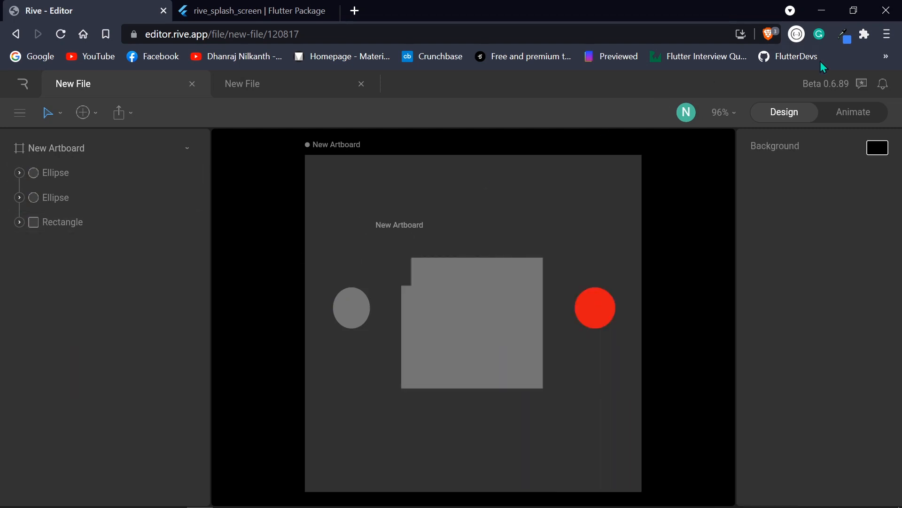
{"action": "mouse_move", "coordinate": [865, 118]}
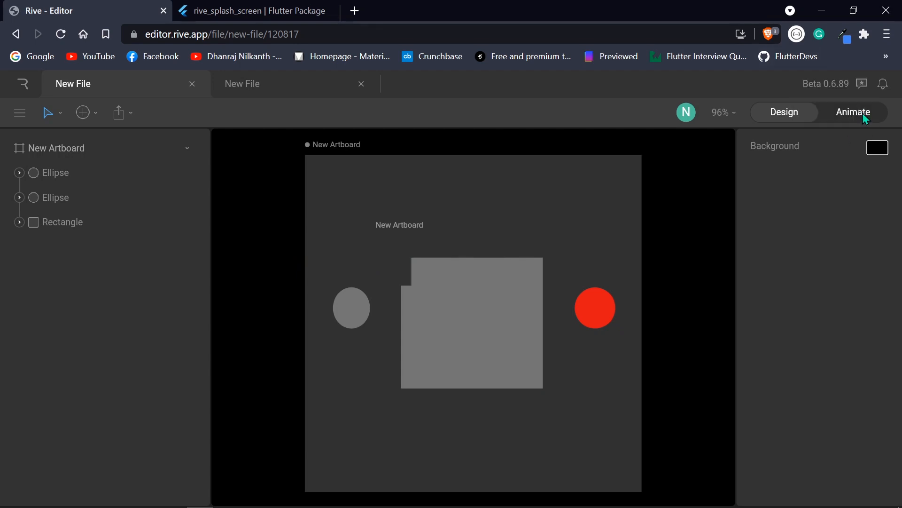
Preview Animation 1 in Animate mode, then switch to the face-and-stars file.
{"action": "left_click", "coordinate": [853, 112]}
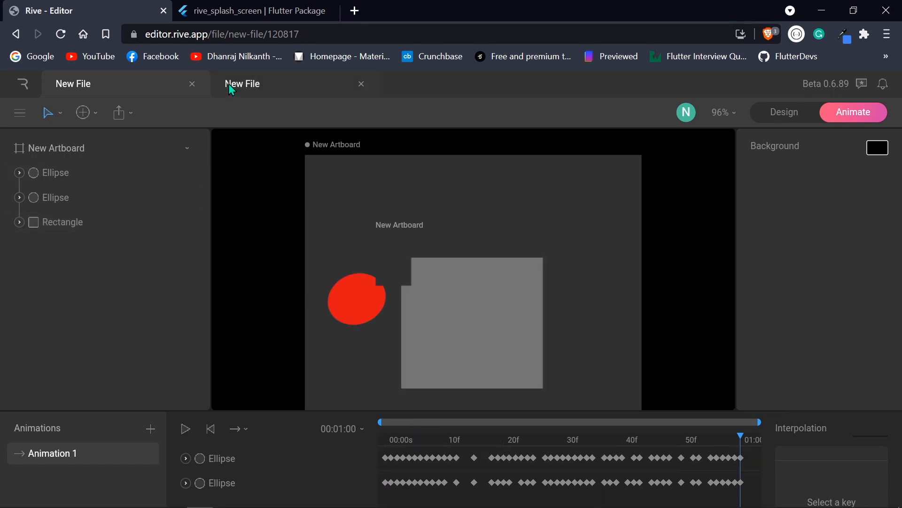
{"action": "left_click", "coordinate": [261, 84]}
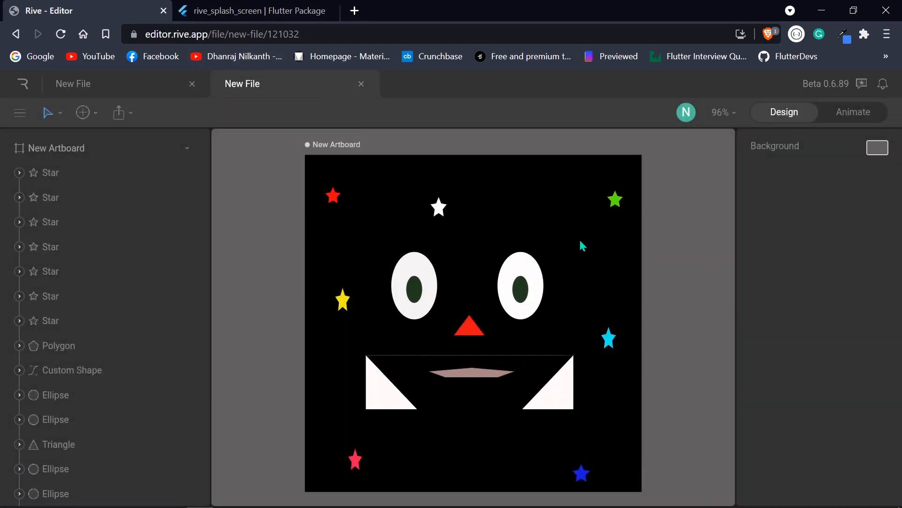
{"action": "mouse_move", "coordinate": [578, 358]}
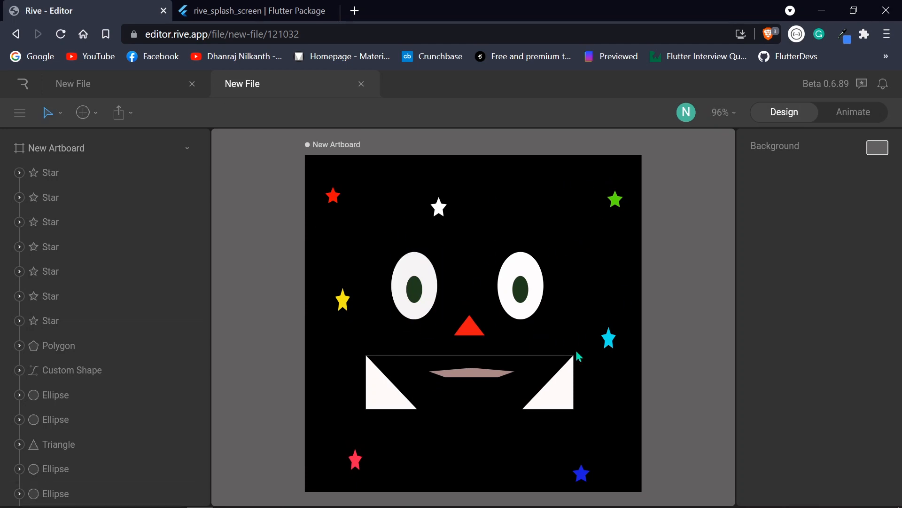
Put the face file in Animate mode, enlarge the artboard, and open the start animation.
{"action": "left_click", "coordinate": [853, 112]}
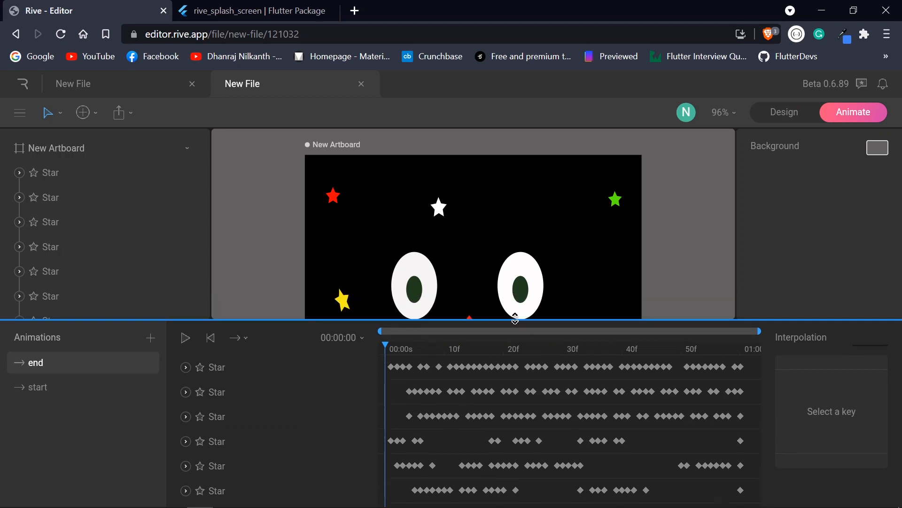
{"action": "left_click", "coordinate": [185, 338]}
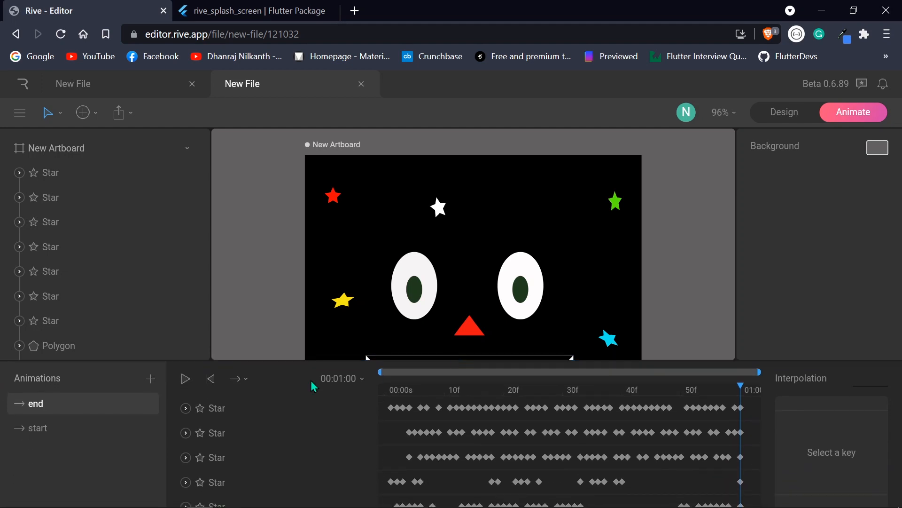
{"action": "left_click", "coordinate": [38, 428]}
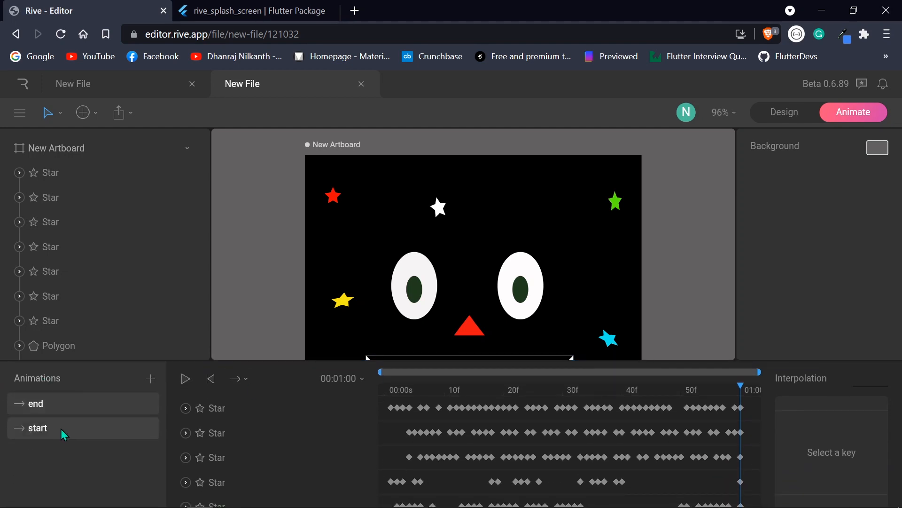
{"action": "left_click", "coordinate": [37, 428]}
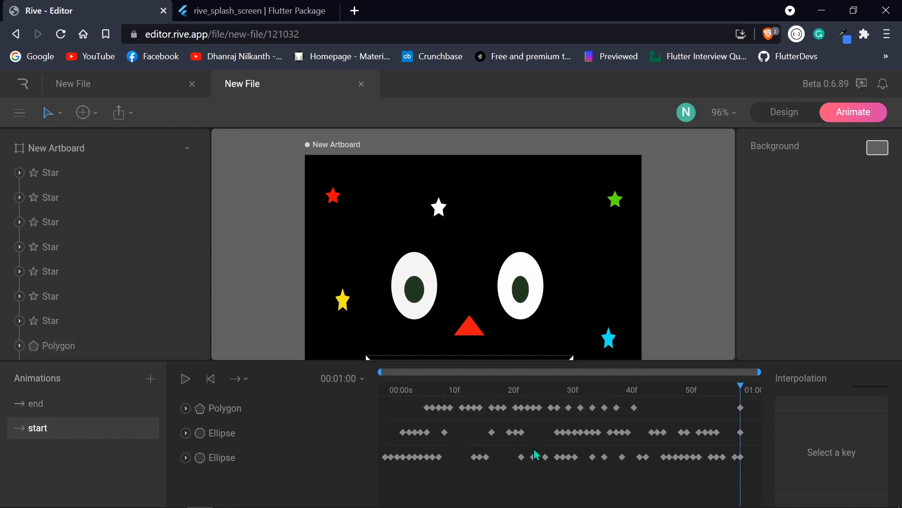
Select the right pupil and switch to the end animation.
{"action": "left_click", "coordinate": [522, 290]}
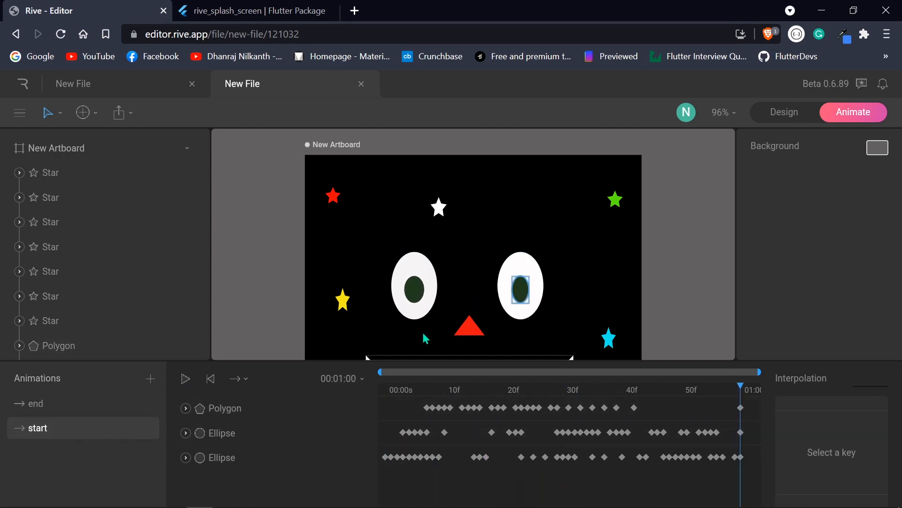
{"action": "left_click", "coordinate": [185, 378]}
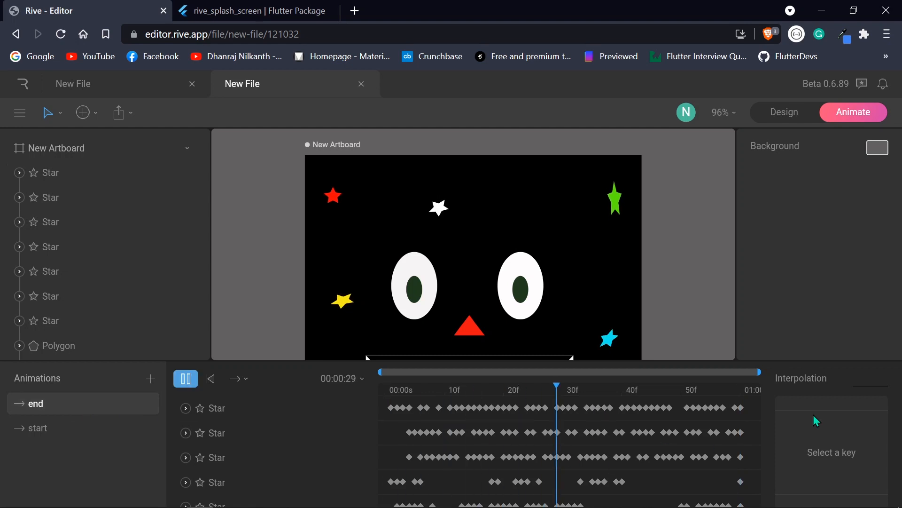
{"action": "left_click", "coordinate": [185, 379]}
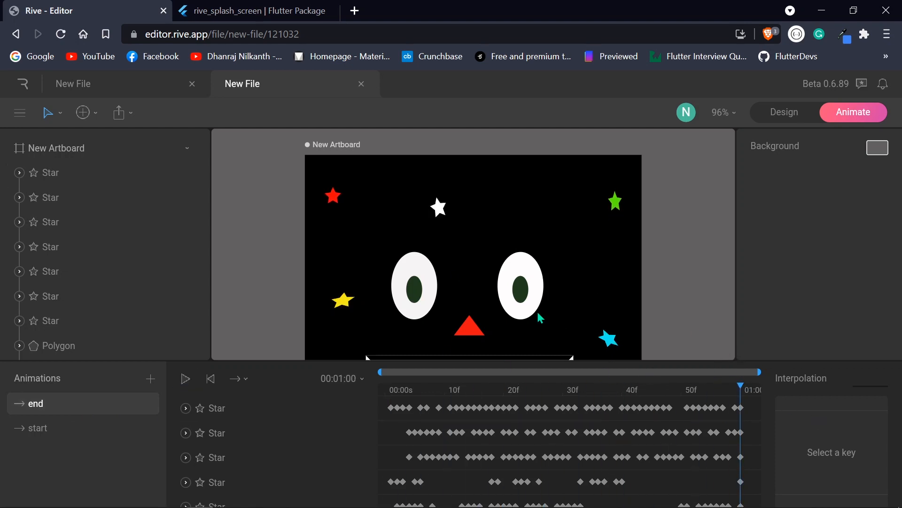
{"action": "left_click", "coordinate": [119, 112]}
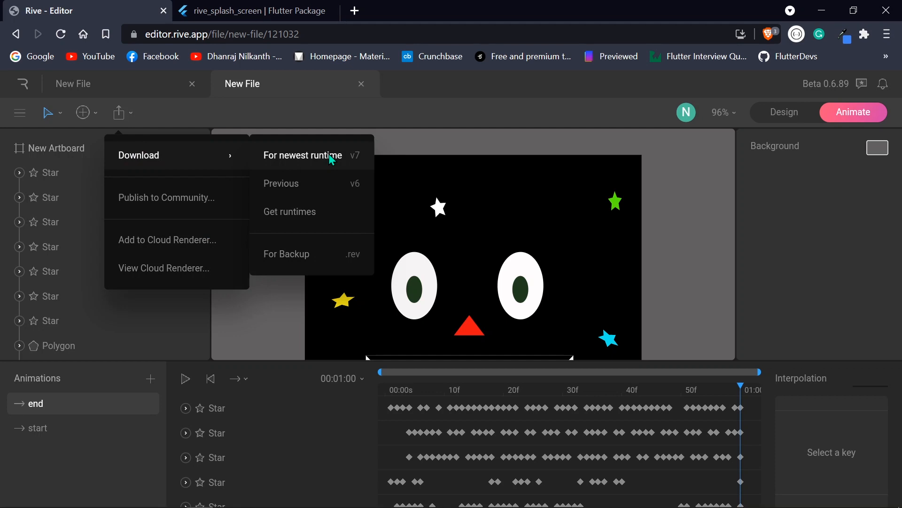
Download the face animation for the newest runtime, return to Design, then view rive_splash_screen.
{"action": "left_click", "coordinate": [303, 155]}
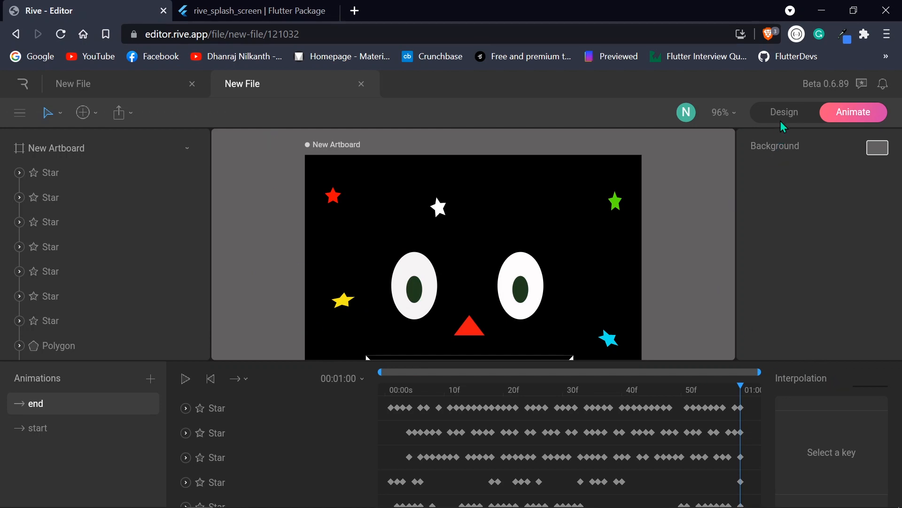
{"action": "left_click", "coordinate": [784, 112]}
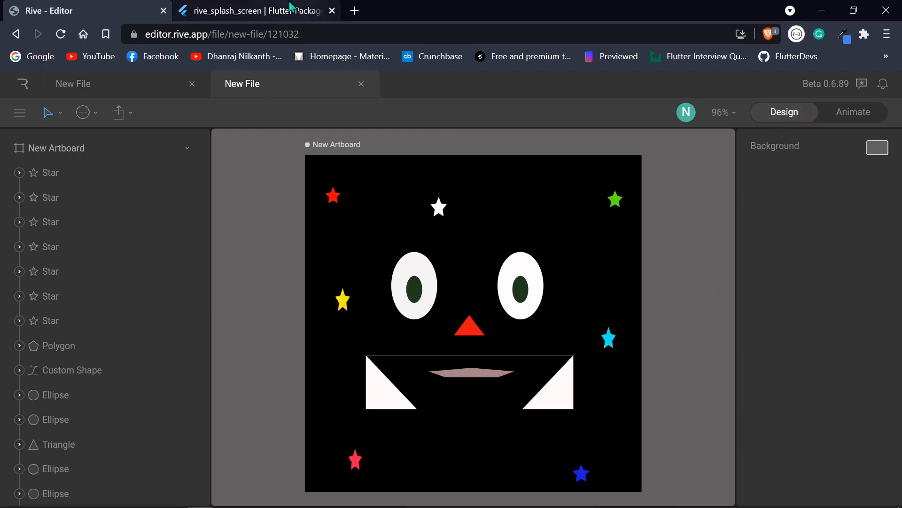
{"action": "left_click", "coordinate": [251, 10]}
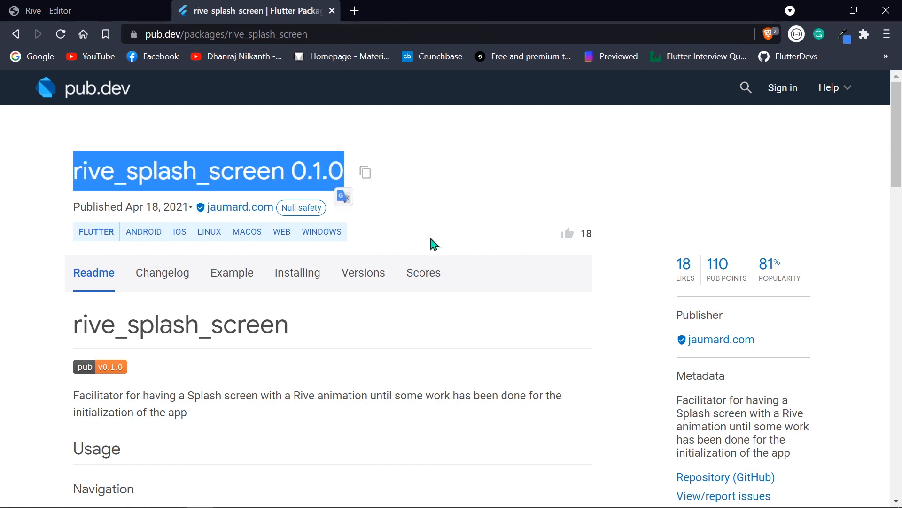
{"action": "mouse_move", "coordinate": [491, 220]}
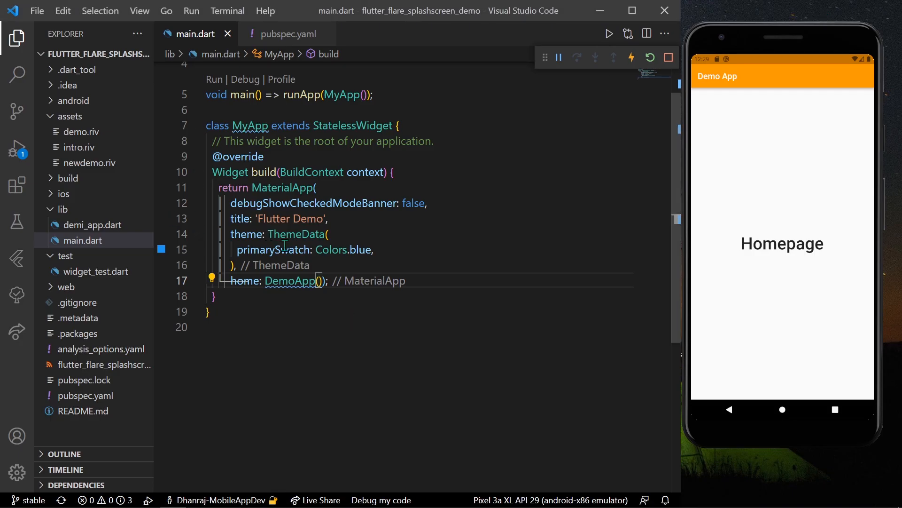
{"action": "mouse_move", "coordinate": [109, 395]}
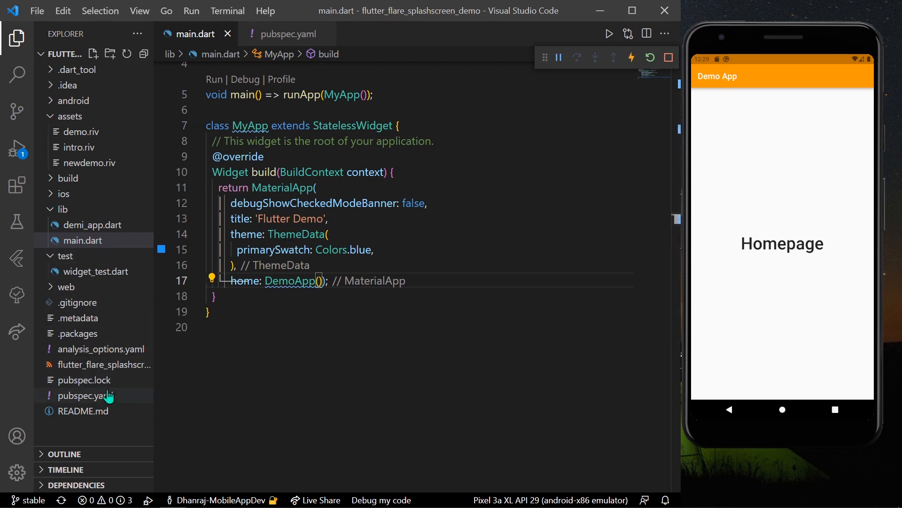
Open pubspec.yaml to confirm the rive_splash_screen ^0.1.0 dependency.
{"action": "left_click", "coordinate": [85, 395]}
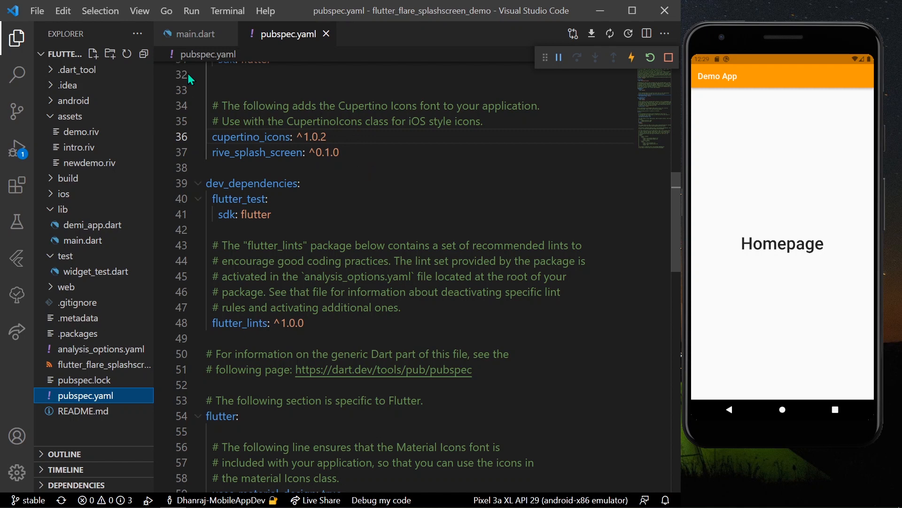
{"action": "mouse_move", "coordinate": [190, 38]}
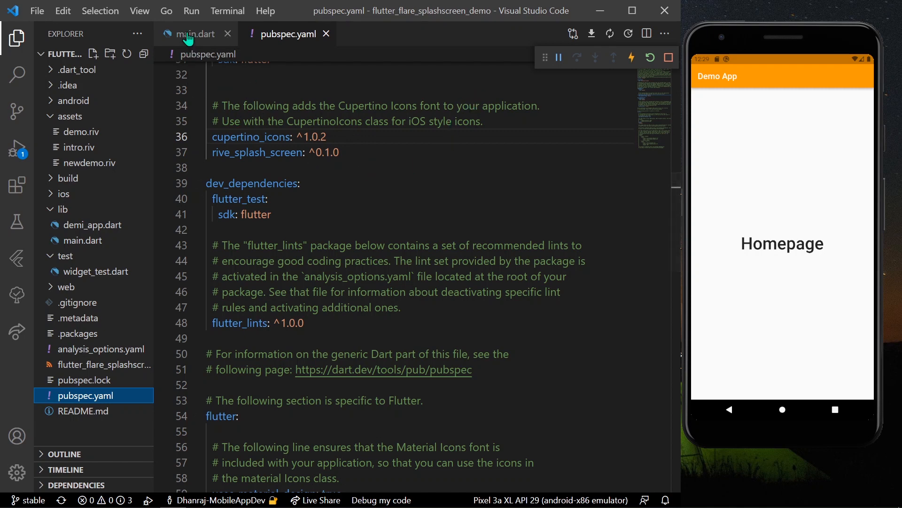
Replace main.dart's home with SplashScreen.navigate using name 'assets/newdemo.riv'.
{"action": "left_click", "coordinate": [196, 33]}
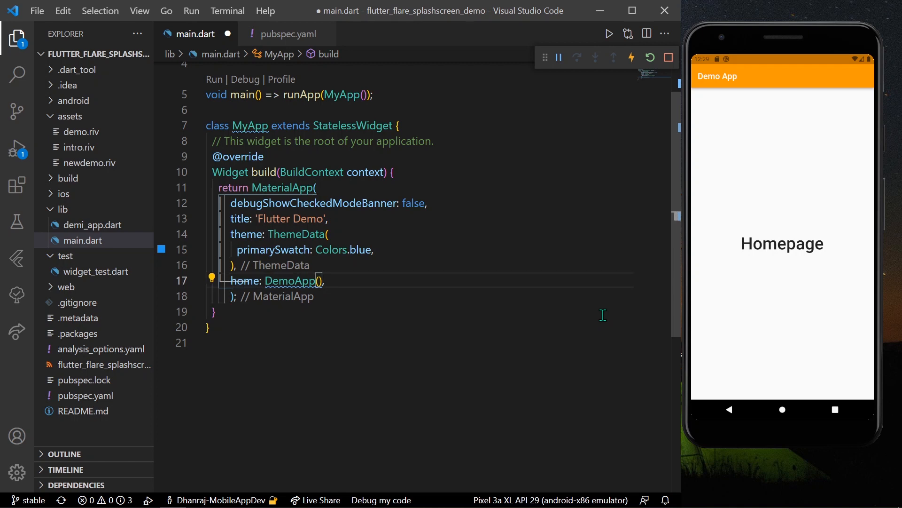
{"action": "key", "text": "Backspace"}
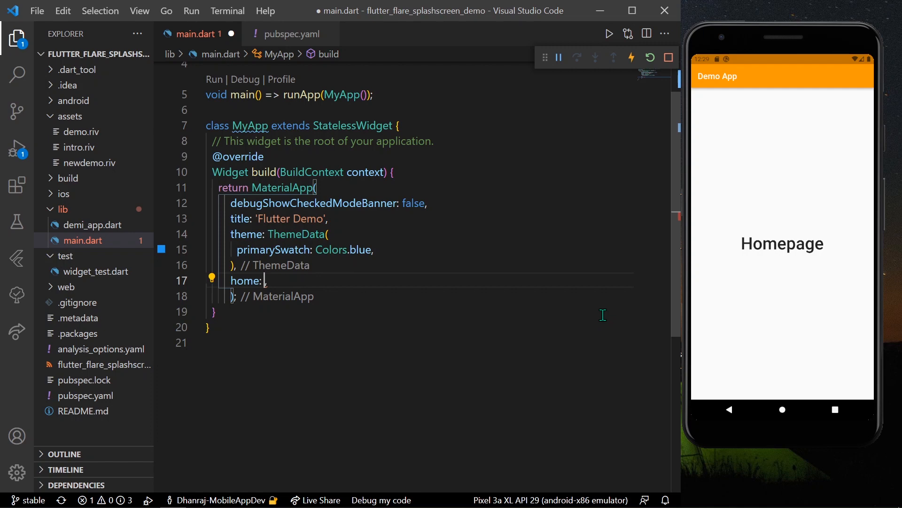
{"action": "type", "text": "SplashSc"}
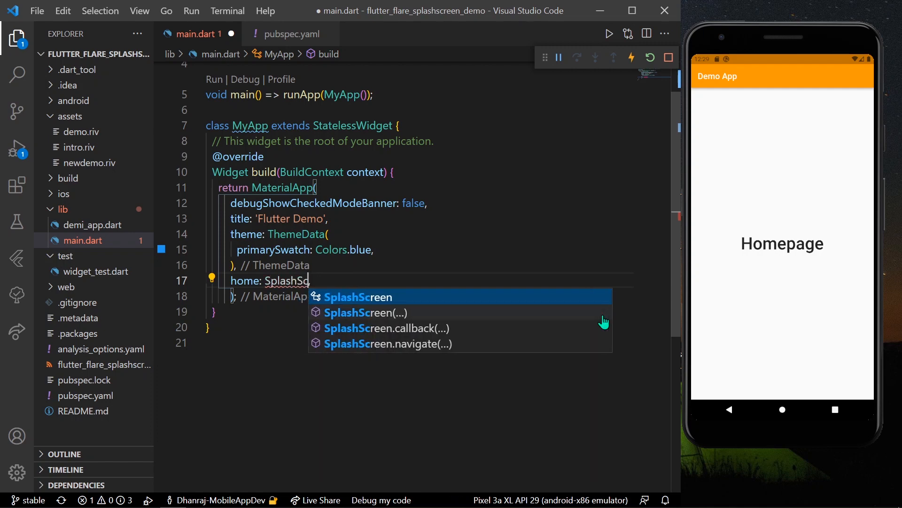
{"action": "left_click", "coordinate": [388, 344]}
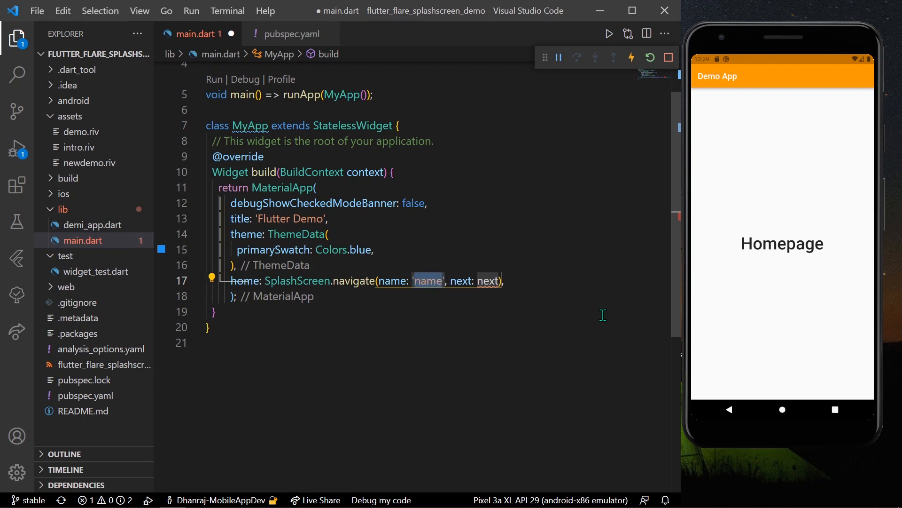
{"action": "type", "text": "assets/newdemo."}
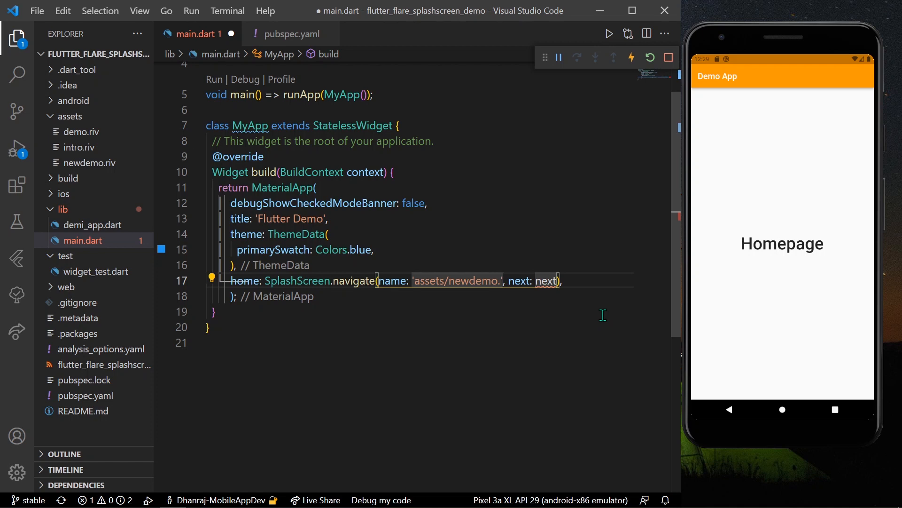
{"action": "type", "text": "riv"}
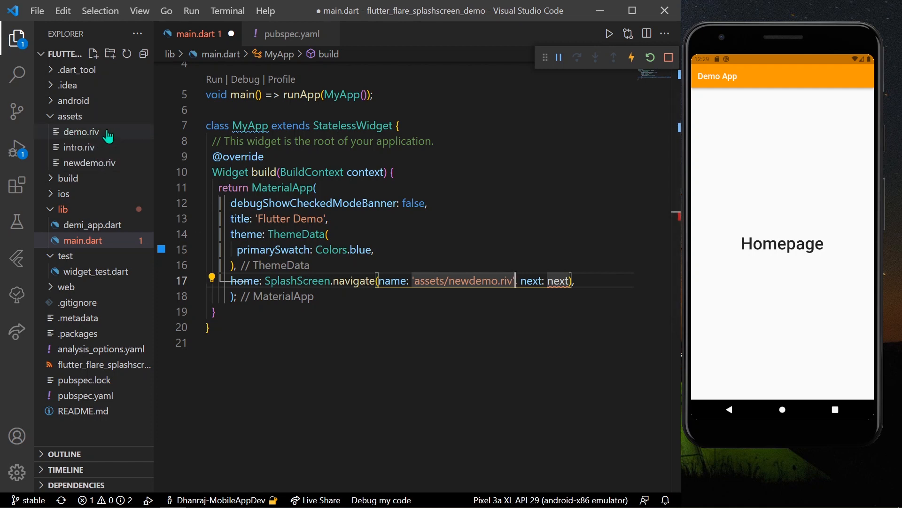
{"action": "mouse_move", "coordinate": [108, 141]}
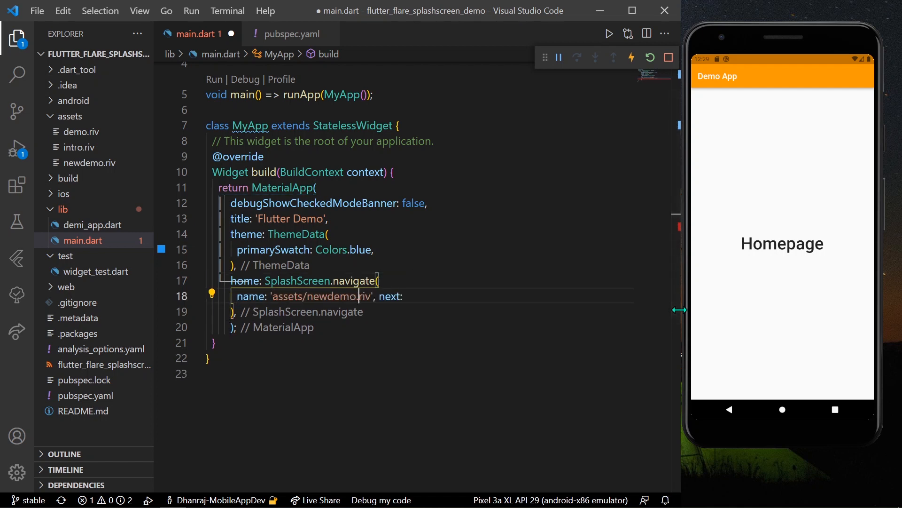
Set the splash call's next argument to (context) => const DemoApp().
{"action": "type", "text": "()"}
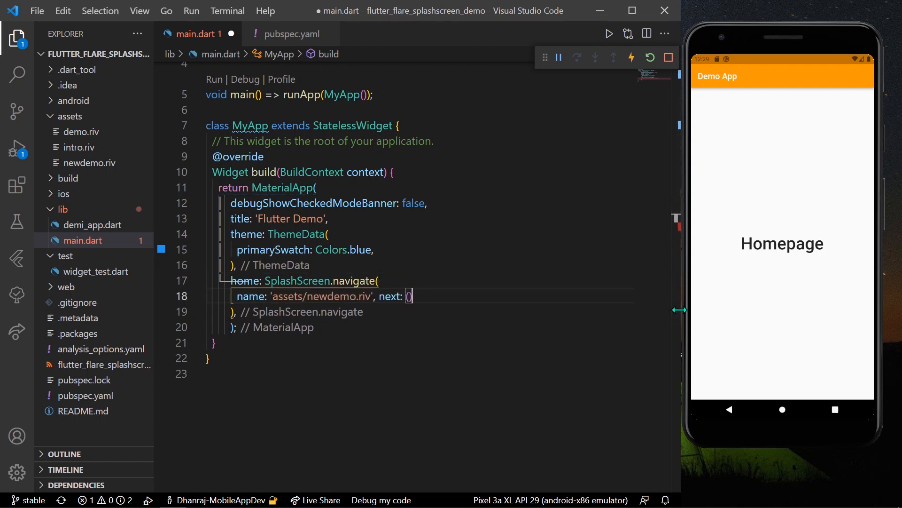
{"action": "type", "text": "context"}
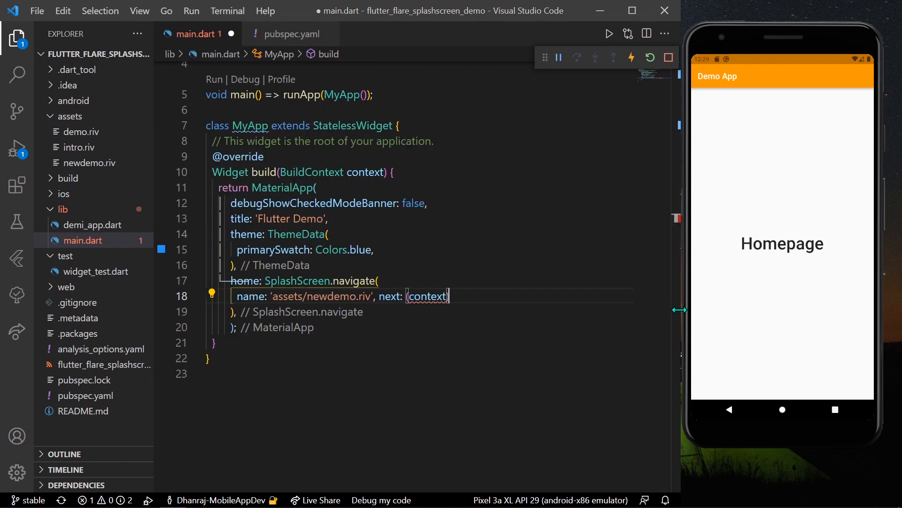
{"action": "type", "text": "=>"}
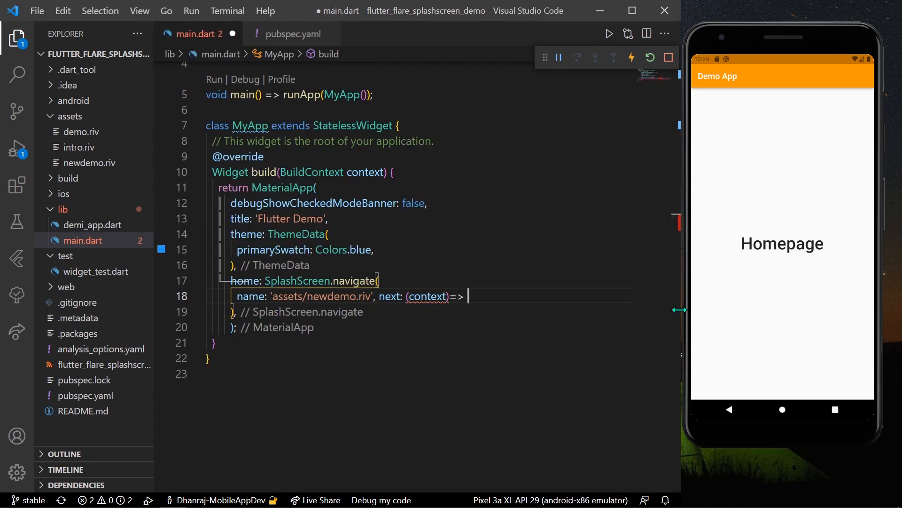
{"action": "type", "text": "DemoApp("}
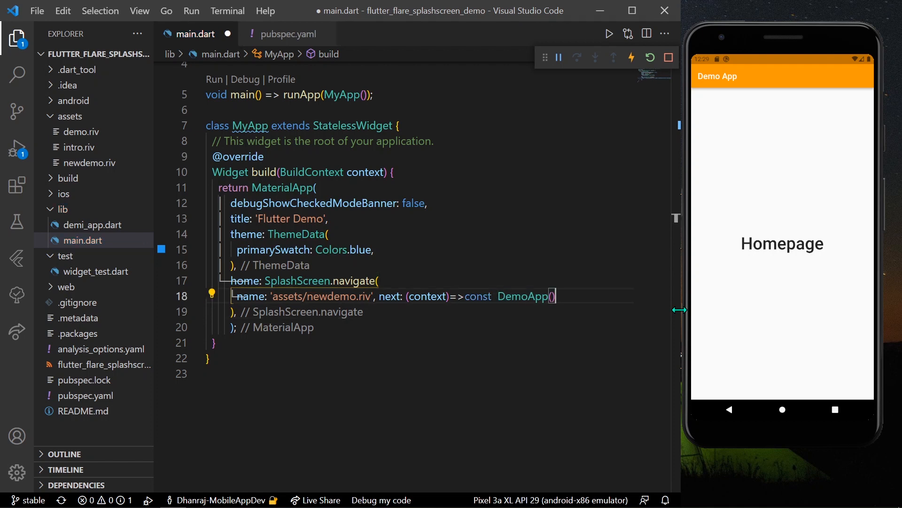
Add until: () => Future.delayed(const Duration(seconds: 4)) to the splash call.
{"action": "type", "text": "u"}
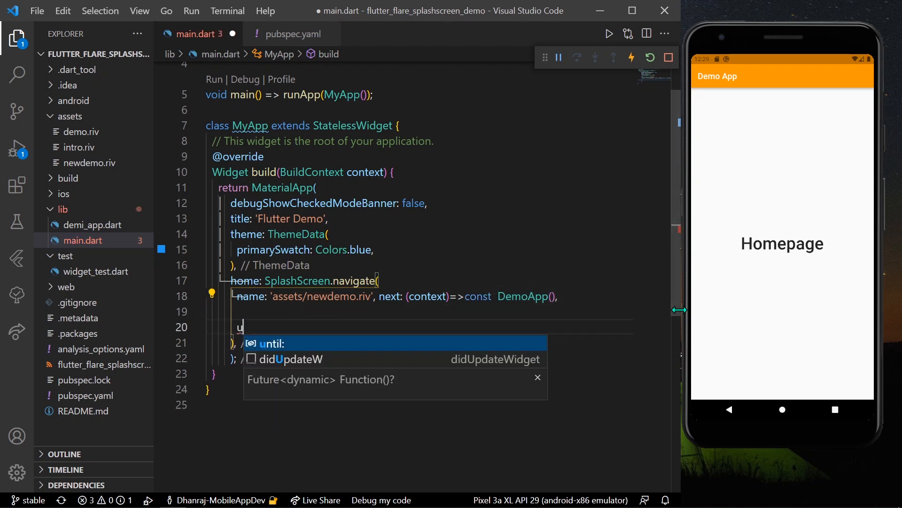
{"action": "key", "text": "Tab"}
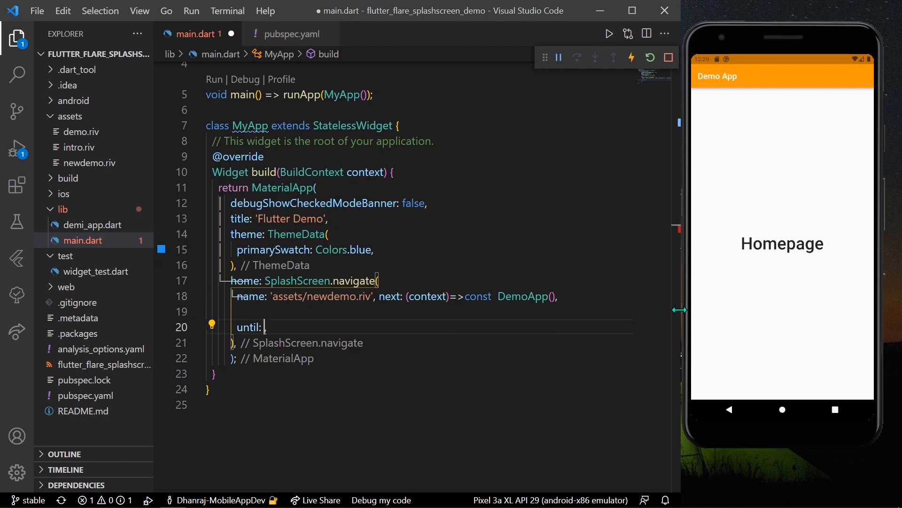
{"action": "type", "text": "()"}
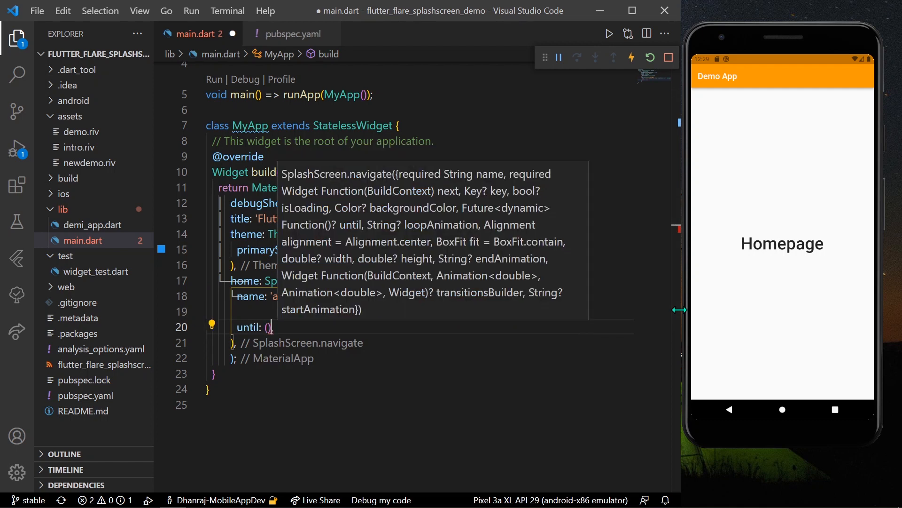
{"action": "type", "text": "=> Fu"}
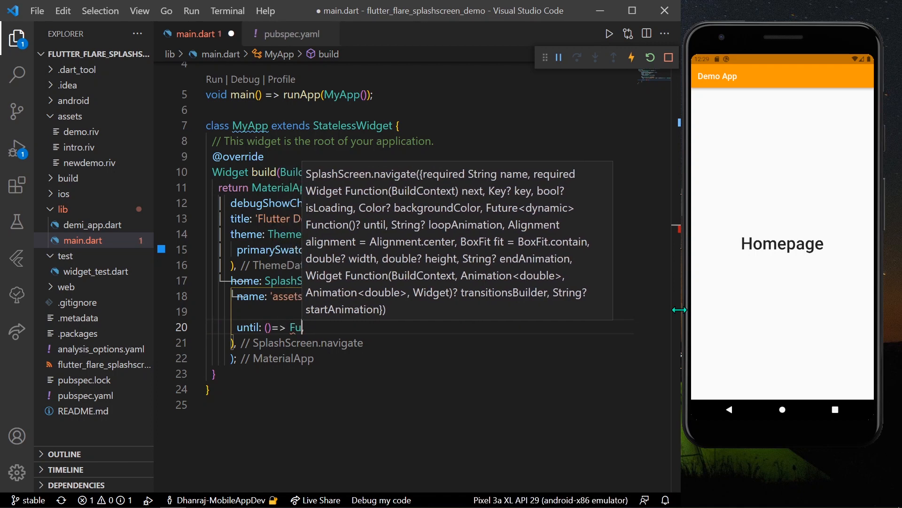
{"action": "type", "text": "Fu"}
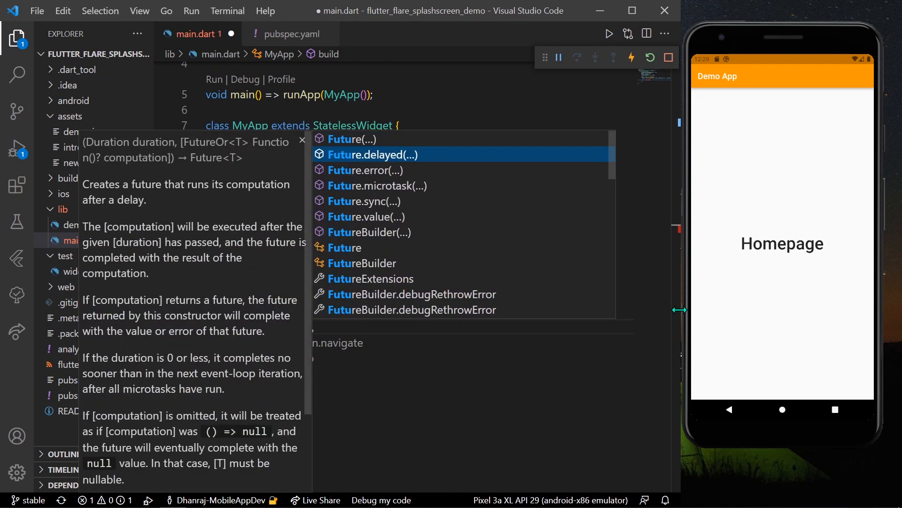
{"action": "type", "text": "const Duration(s))"}
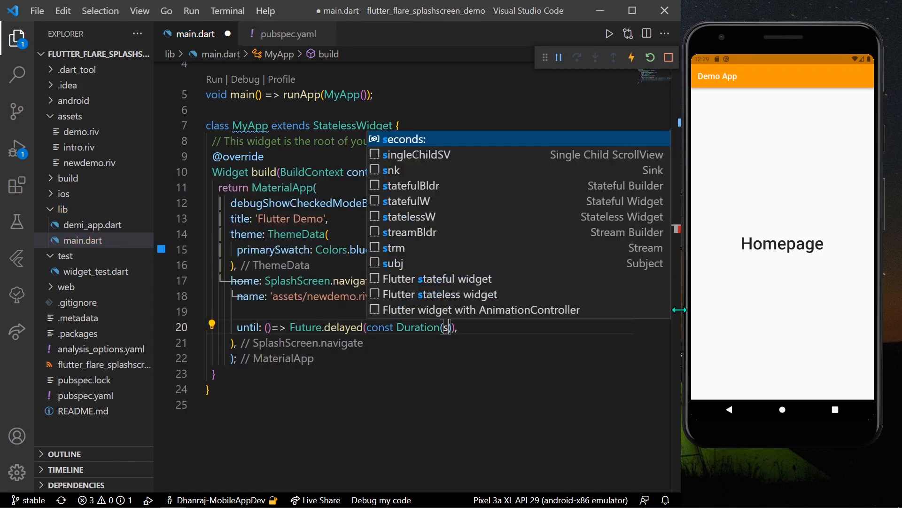
{"action": "type", "text": "seconds: 4"}
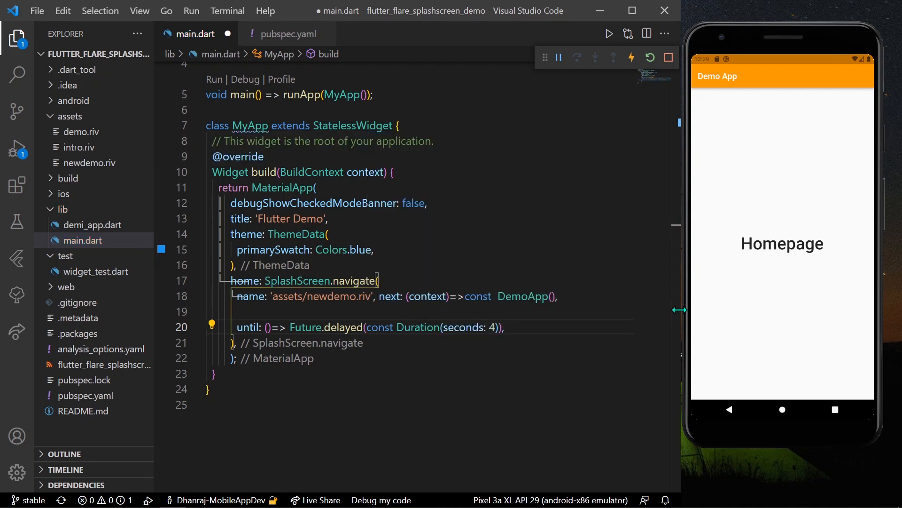
{"action": "type", "text": "startAnimation: '',"}
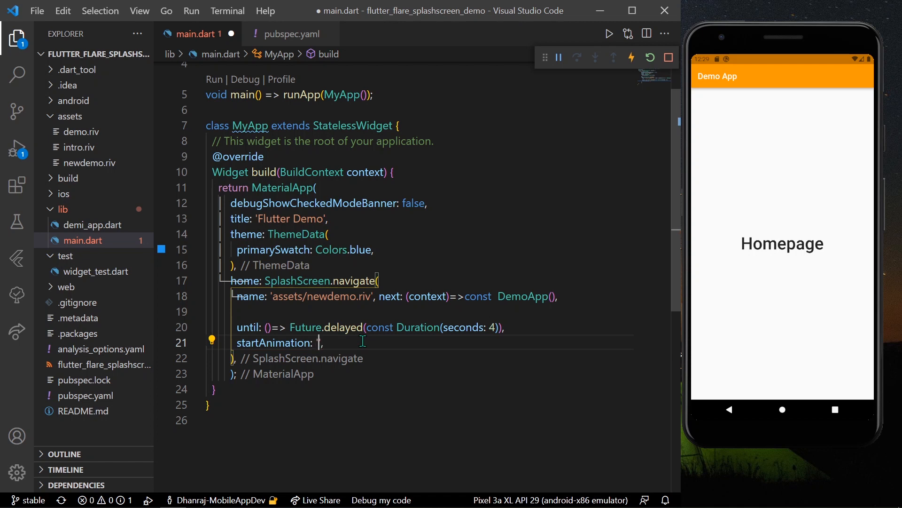
Set startAnimation to 'start' and endAnimation to 'end' in SplashScreen.navigate.
{"action": "type", "text": "'start'"}
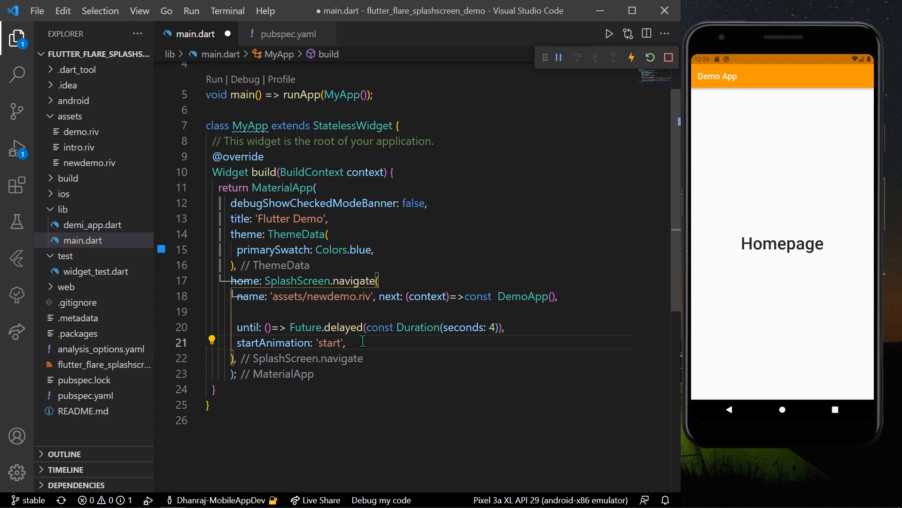
{"action": "type", "text": "en"}
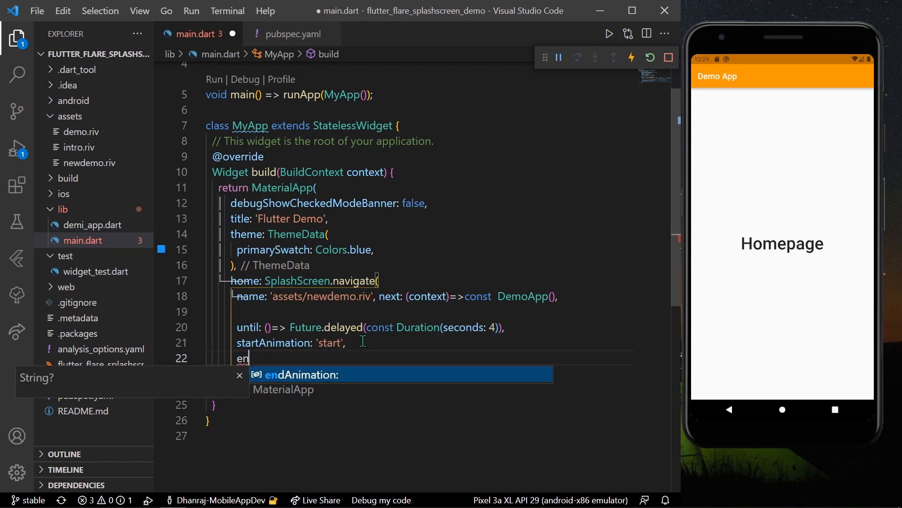
{"action": "key", "text": "Tab"}
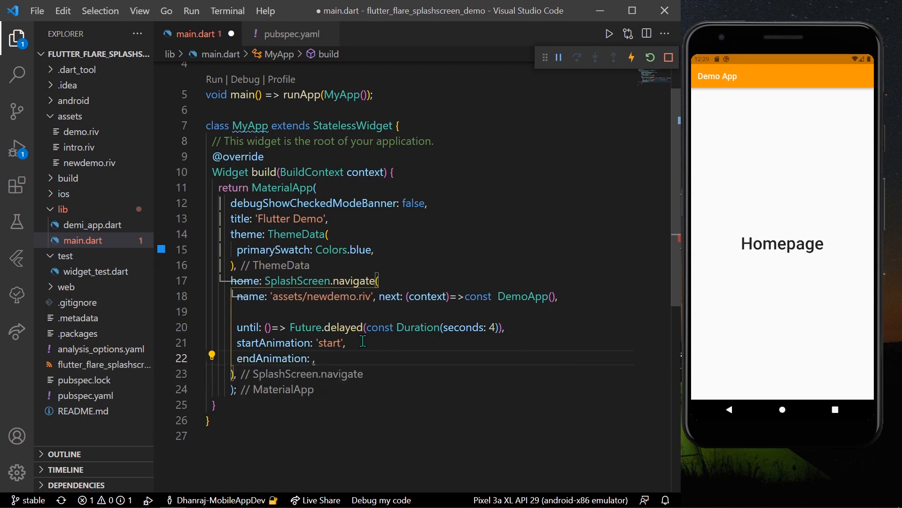
{"action": "type", "text": "'end'"}
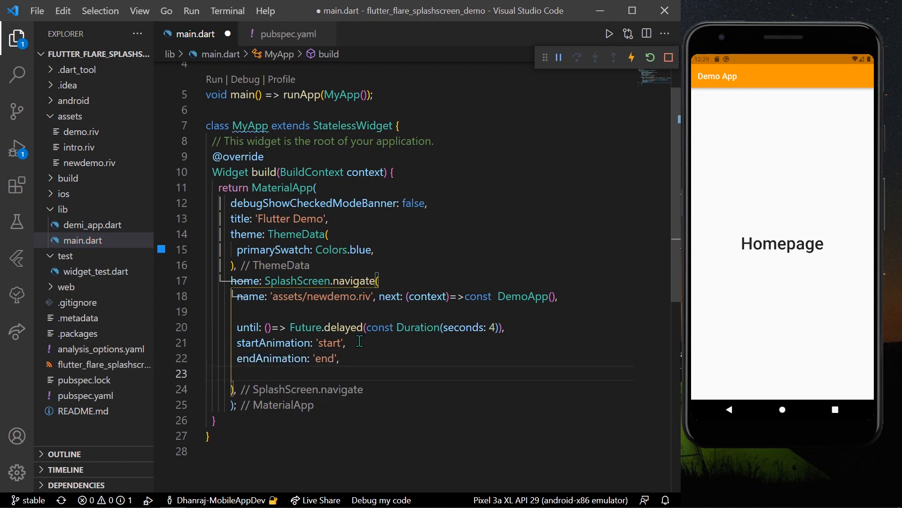
{"action": "mouse_move", "coordinate": [174, 358]}
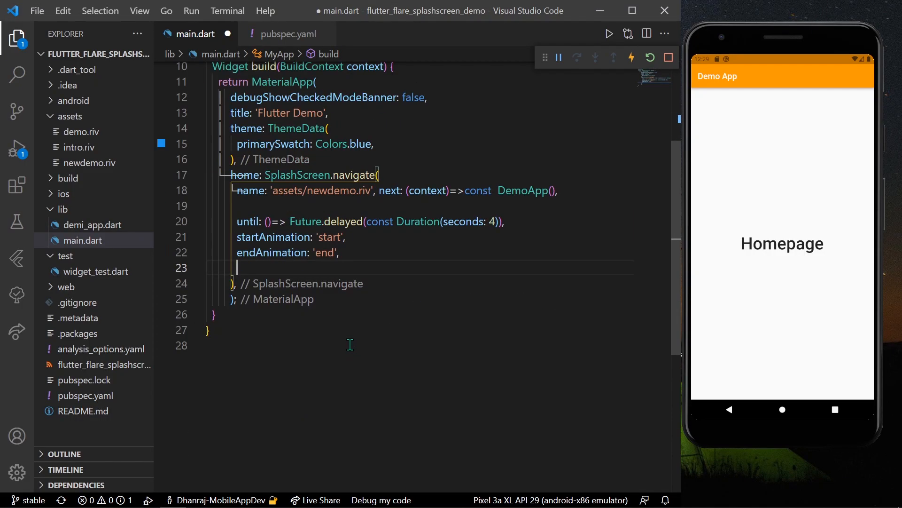
Add backgroundColor: Colors.black to the splash call and save the formatted main.dart.
{"action": "type", "text": "cupeapp"}
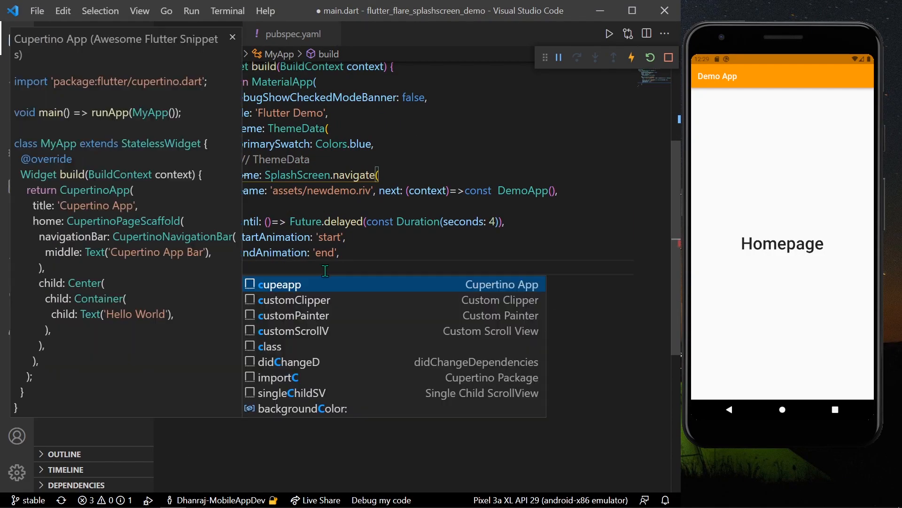
{"action": "type", "text": "bac"}
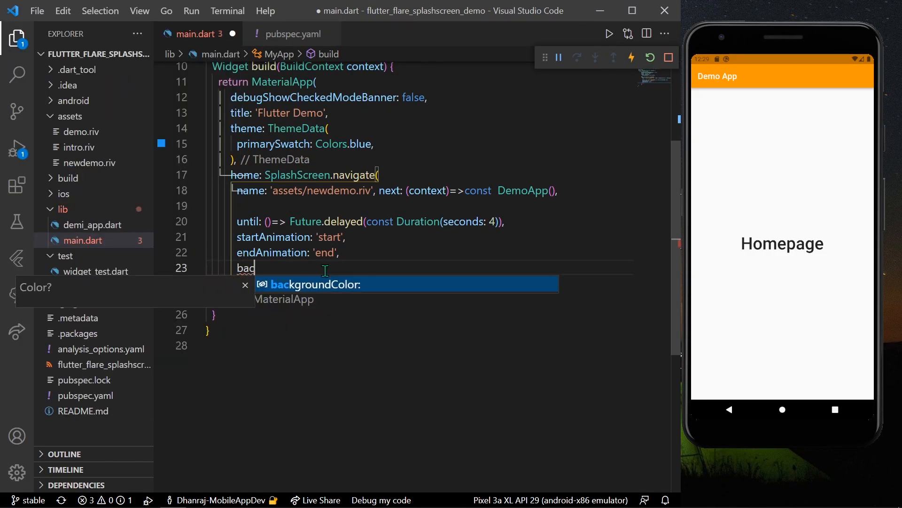
{"action": "type", "text": "backgroundColor: Colo"}
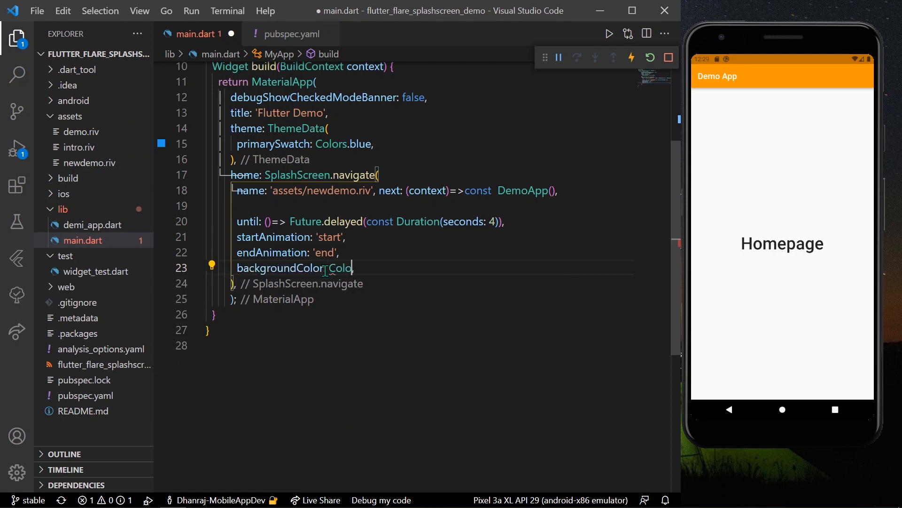
{"action": "type", "text": "black,"}
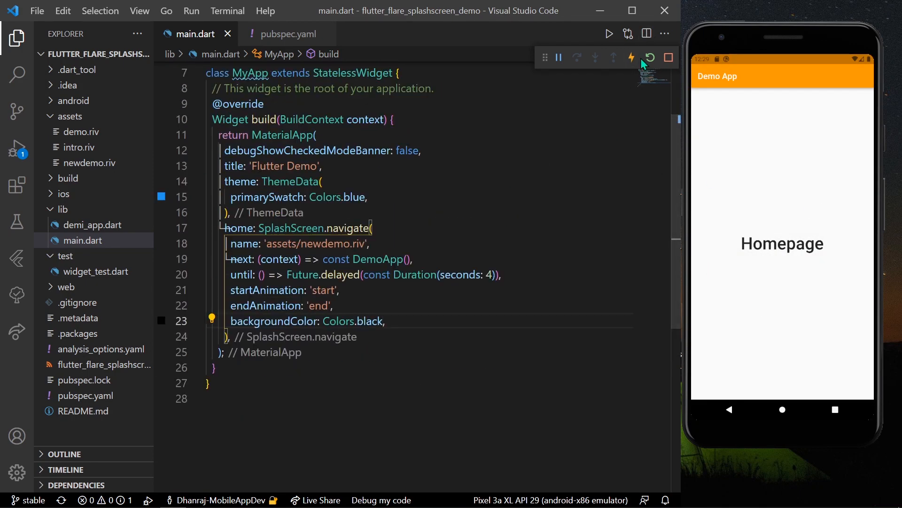
{"action": "left_click", "coordinate": [651, 57]}
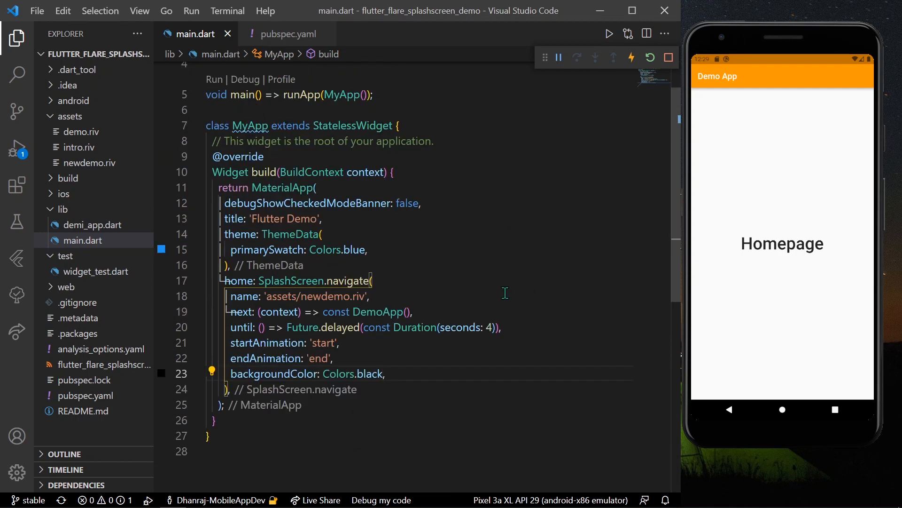
{"action": "scroll", "scroll_direction": "down", "scroll_amount": 3}
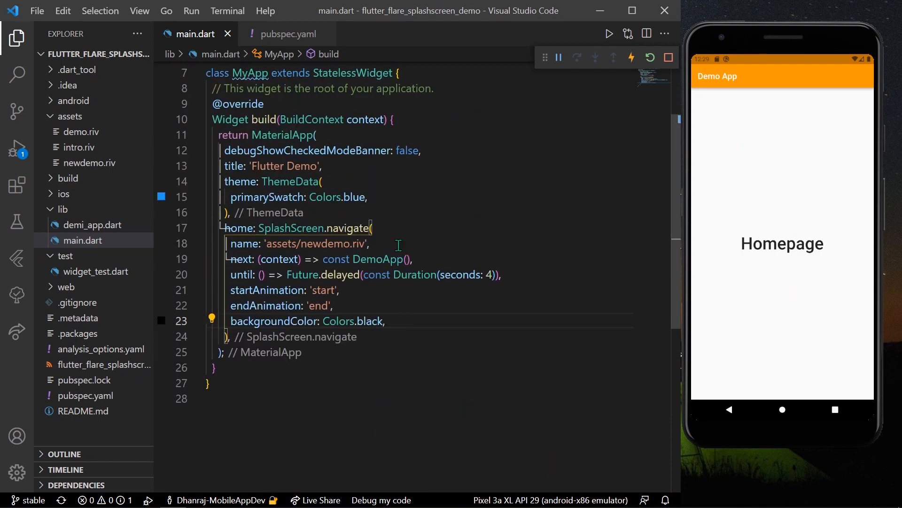
{"action": "mouse_move", "coordinate": [408, 244]}
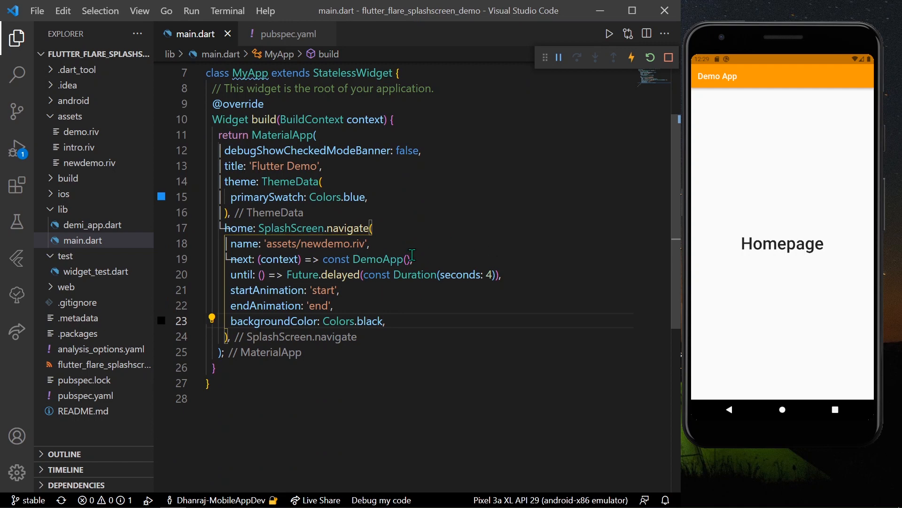
{"action": "left_click", "coordinate": [401, 321]}
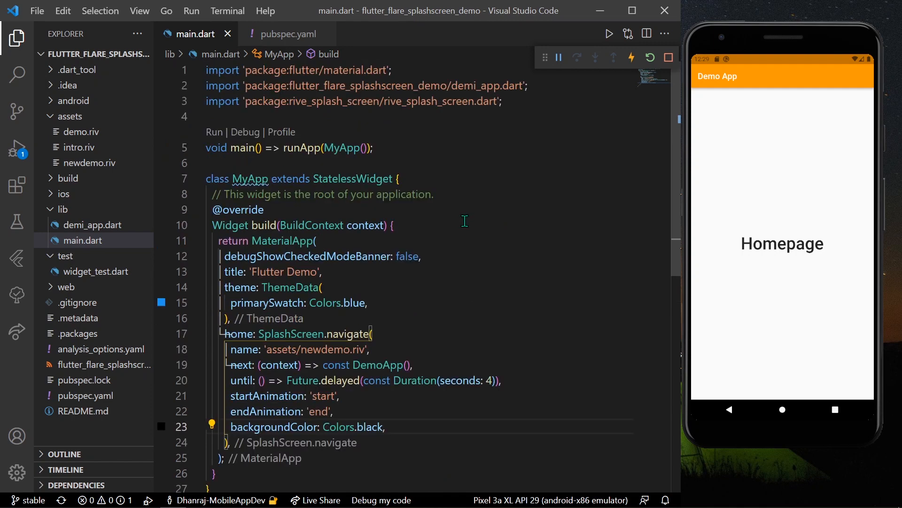
{"action": "scroll", "scroll_direction": "down", "scroll_amount": 3}
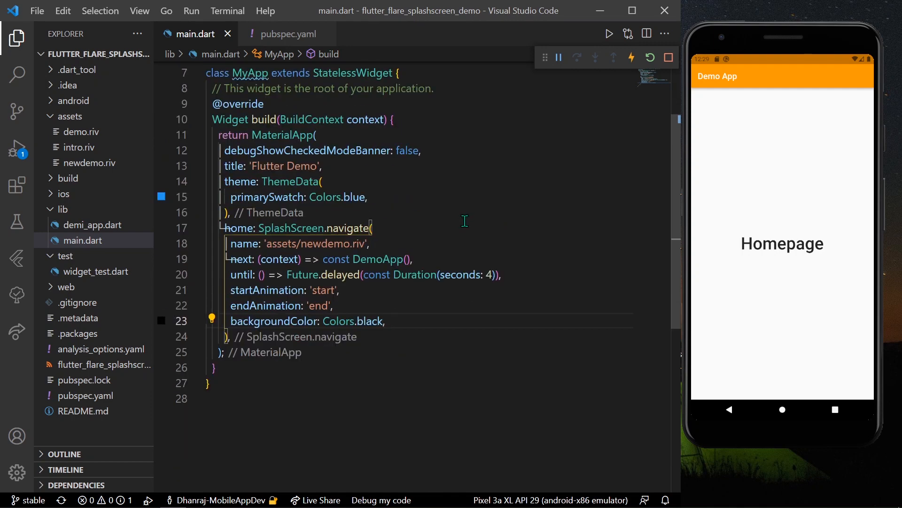
{"action": "scroll", "scroll_direction": "down", "scroll_amount": 3}
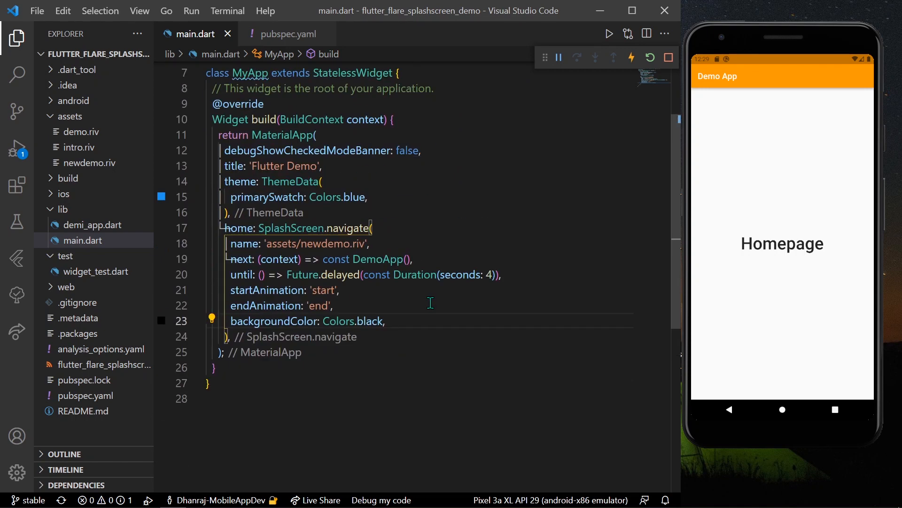
{"action": "mouse_move", "coordinate": [448, 275]}
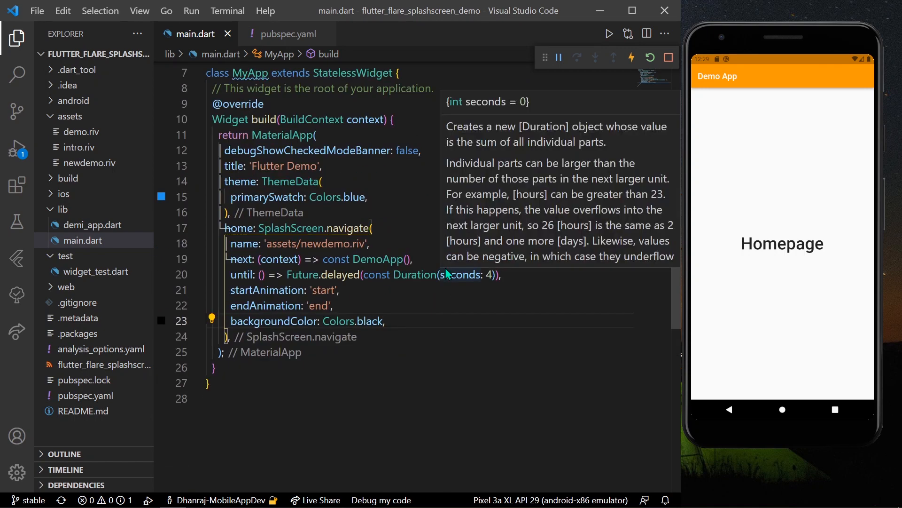